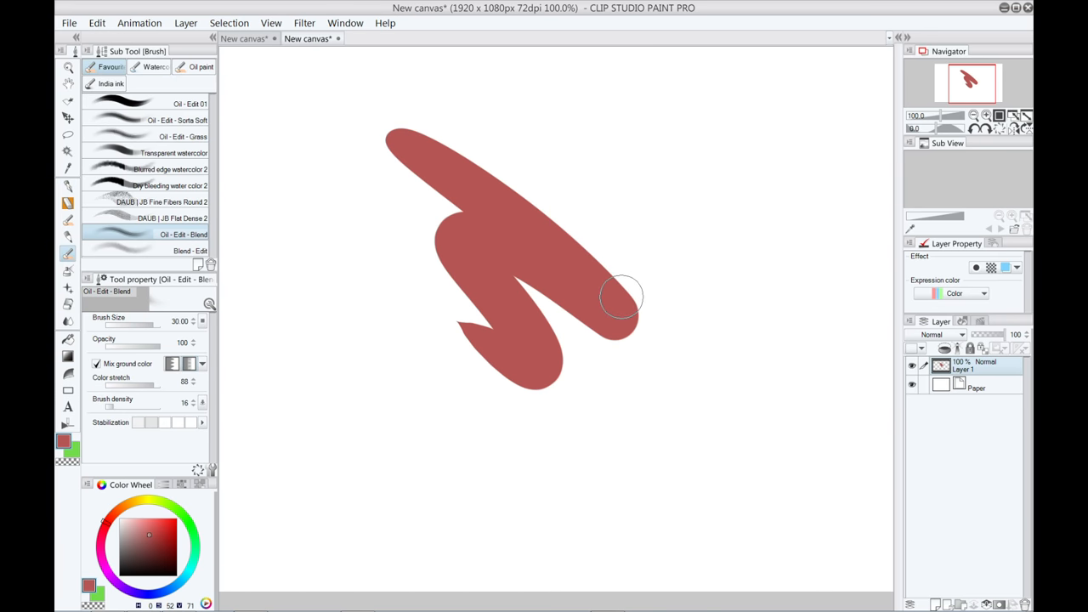
# Feather the red test stroke's upper right edge with the Oil blend brush
pyautogui.moveTo(621, 302); pyautogui.dragTo(544, 208)
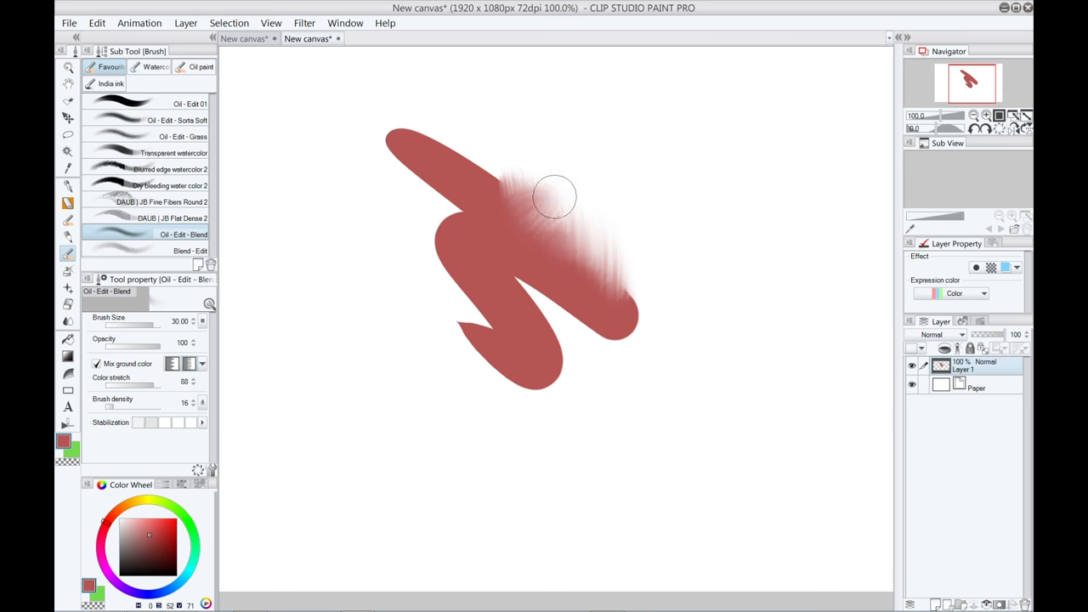
pyautogui.moveTo(557, 198); pyautogui.dragTo(653, 419)
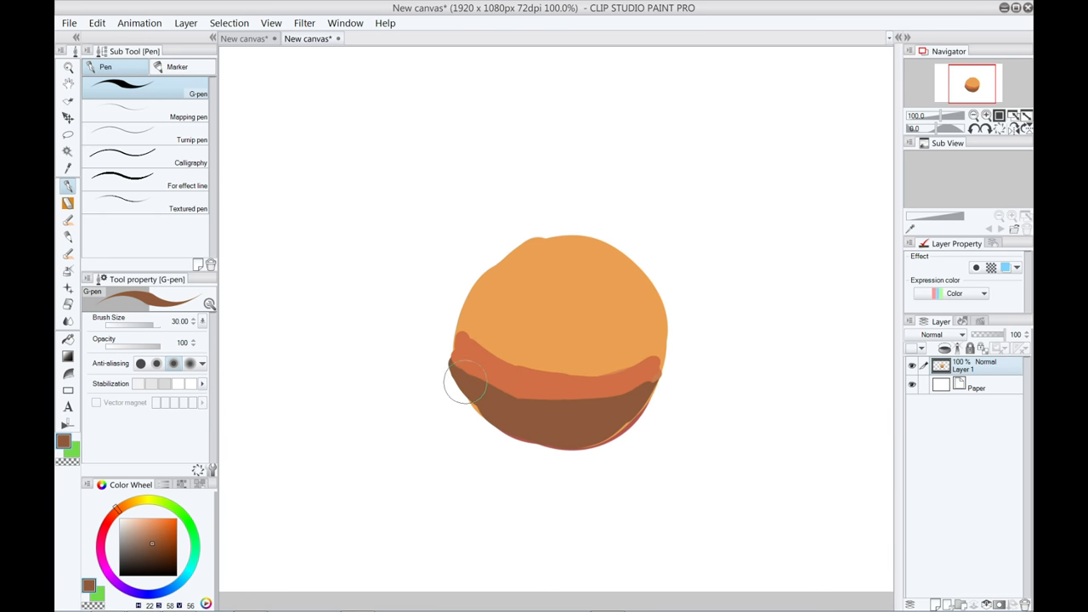
# Paint dark brown shading across the ball's bottom and add a lighter stroke into it
pyautogui.moveTo(468, 382); pyautogui.dragTo(485, 319)
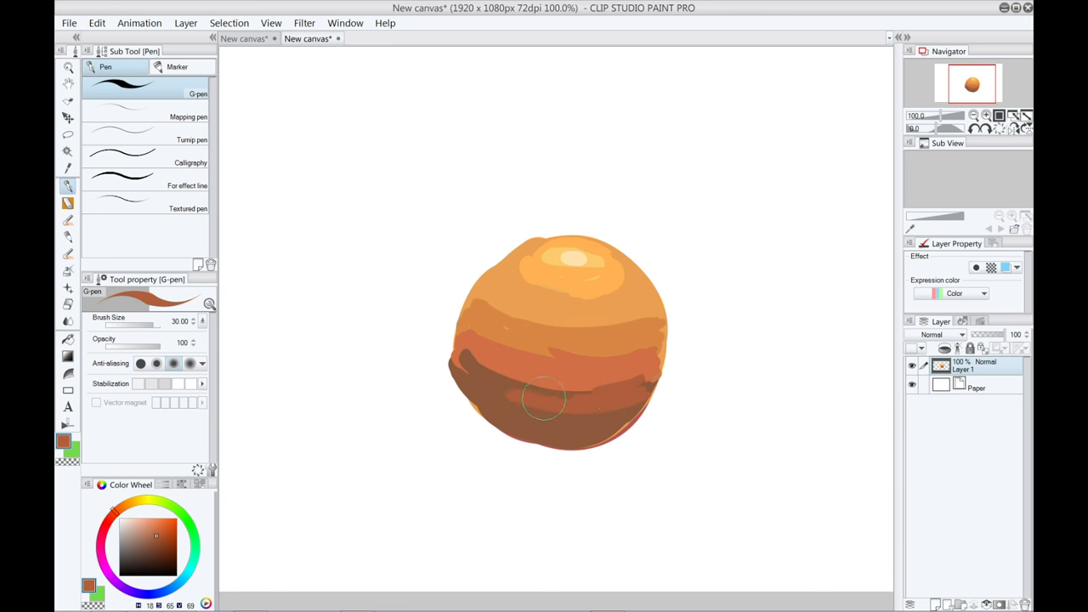
pyautogui.moveTo(544, 400); pyautogui.dragTo(578, 442)
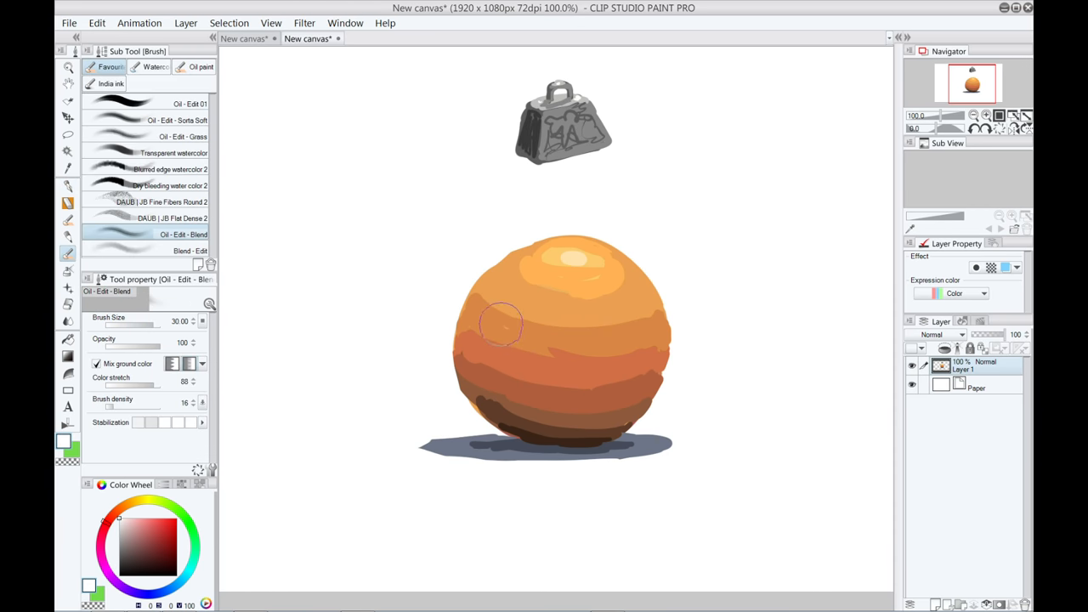
# Blend the ball's left and middle colour bands and smooth its bottom edge
pyautogui.moveTo(501, 327); pyautogui.dragTo(531, 340)
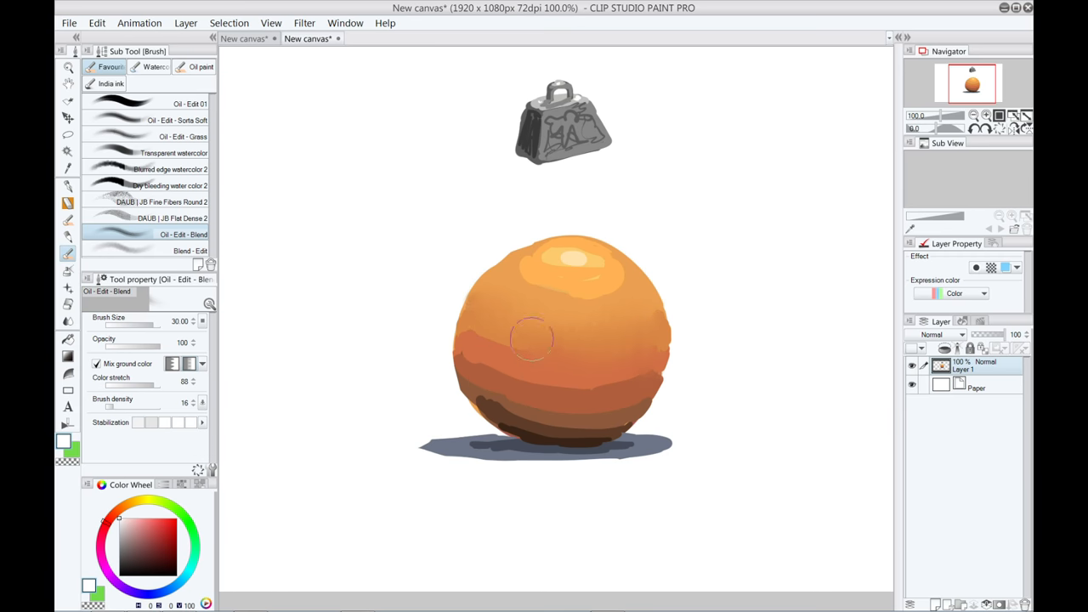
pyautogui.moveTo(531, 340); pyautogui.dragTo(497, 412)
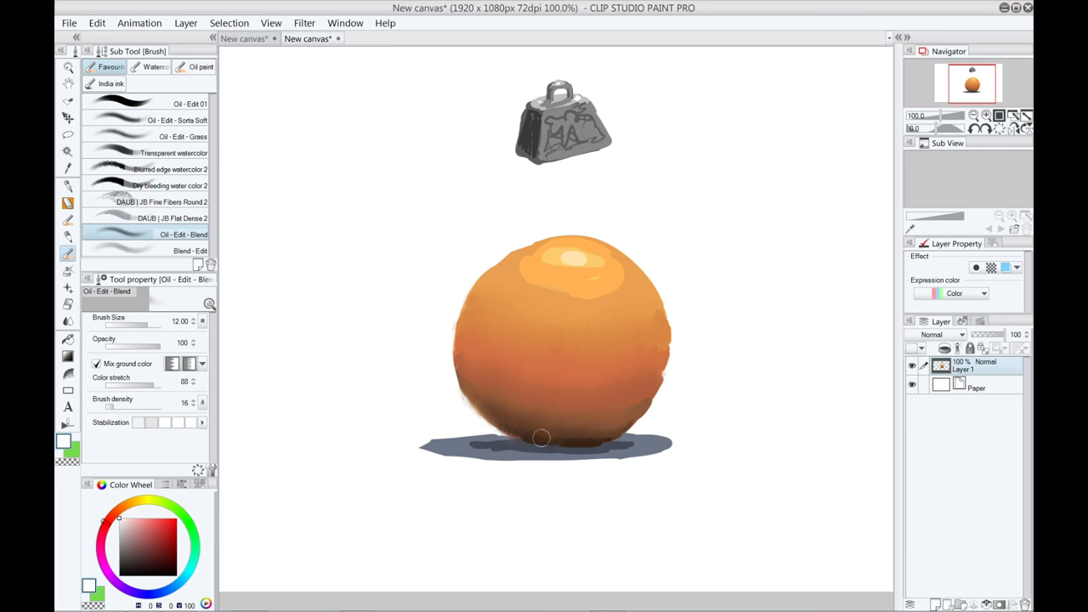
pyautogui.moveTo(542, 438); pyautogui.dragTo(614, 422)
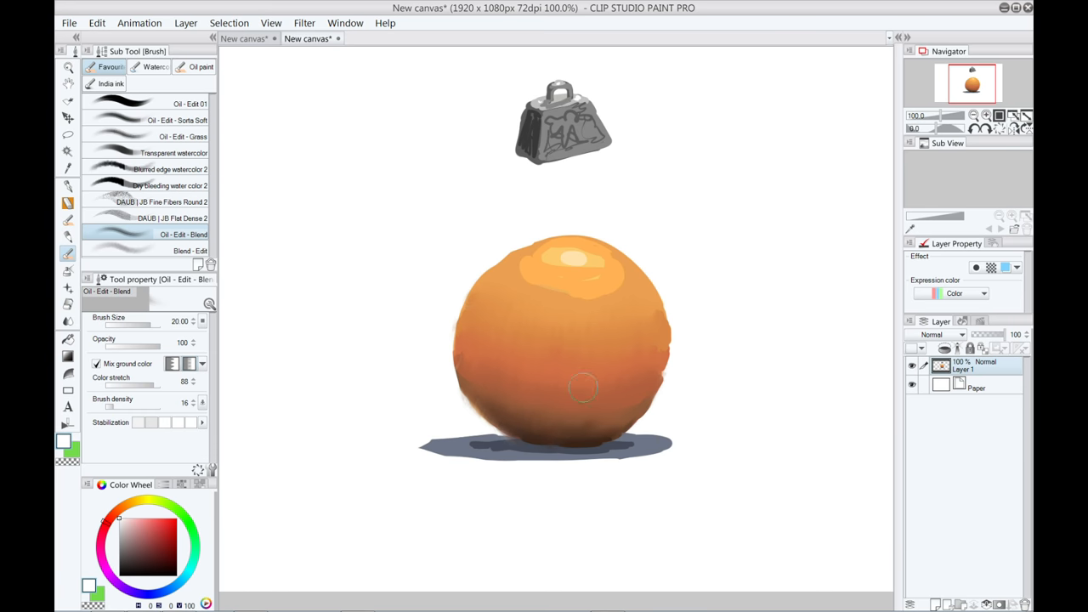
# Soften the ball's darker lower part, blend its top highlight and upper left outline
pyautogui.moveTo(583, 387); pyautogui.dragTo(555, 281)
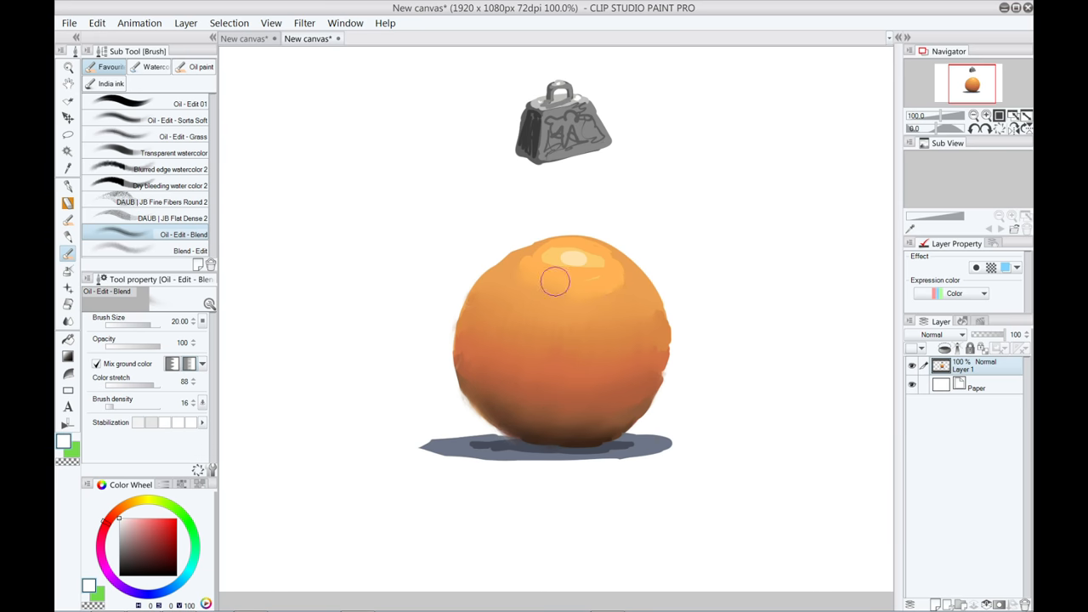
pyautogui.moveTo(555, 280); pyautogui.dragTo(534, 255)
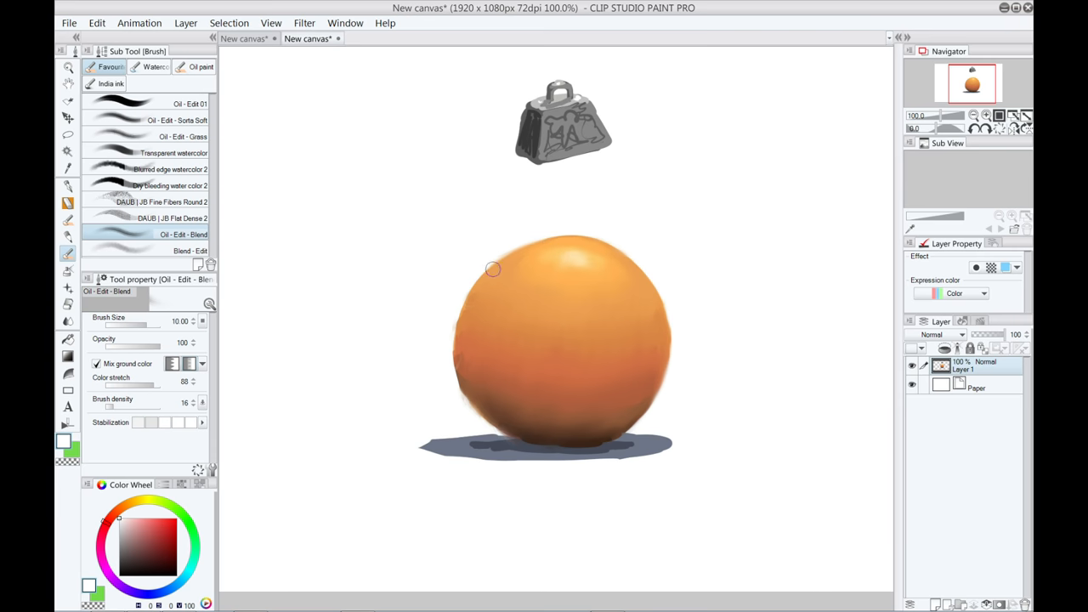
pyautogui.moveTo(493, 267); pyautogui.dragTo(463, 375)
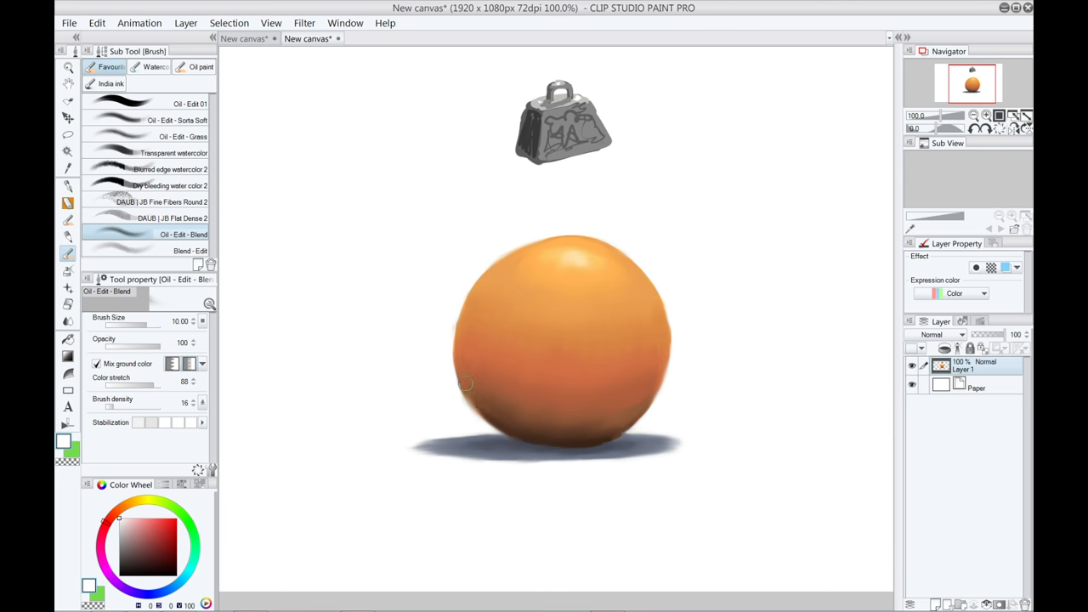
pyautogui.moveTo(669, 198)
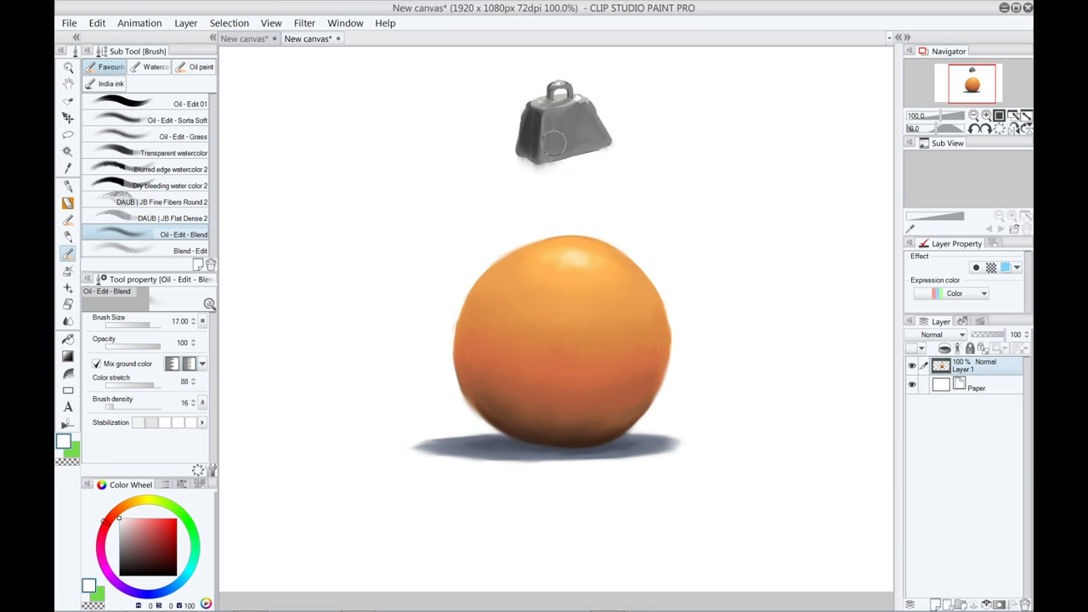
# Blur the grey weight's shading with the size 17 Oil blend brush
pyautogui.moveTo(560, 153); pyautogui.dragTo(523, 102)
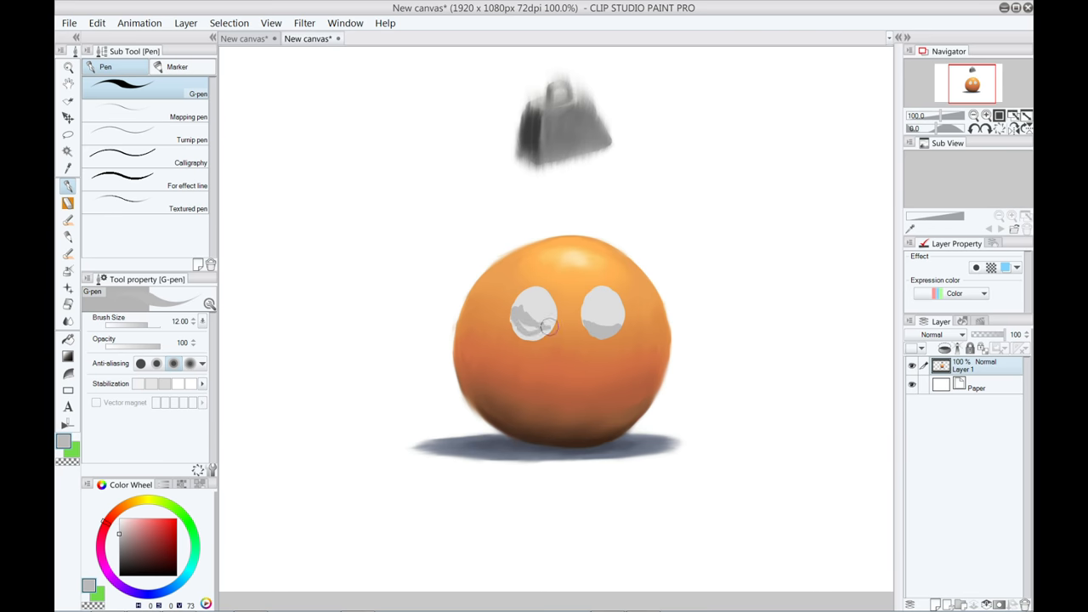
# Paint grey shading into the left eye, then pick the blend brush for its edge
pyautogui.moveTo(548, 327); pyautogui.dragTo(534, 333)
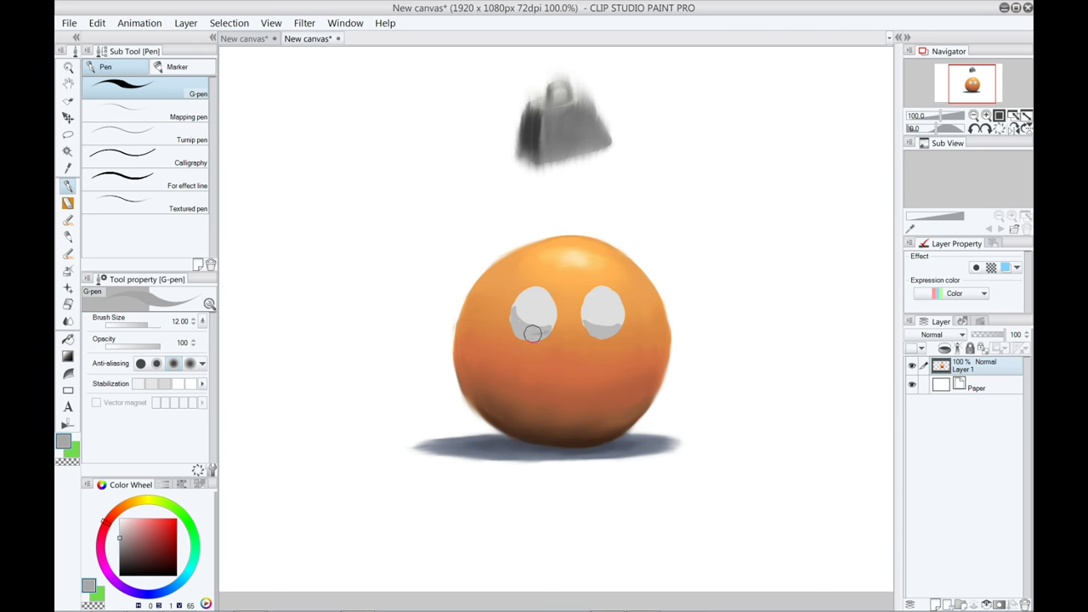
pyautogui.moveTo(531, 333); pyautogui.dragTo(553, 331)
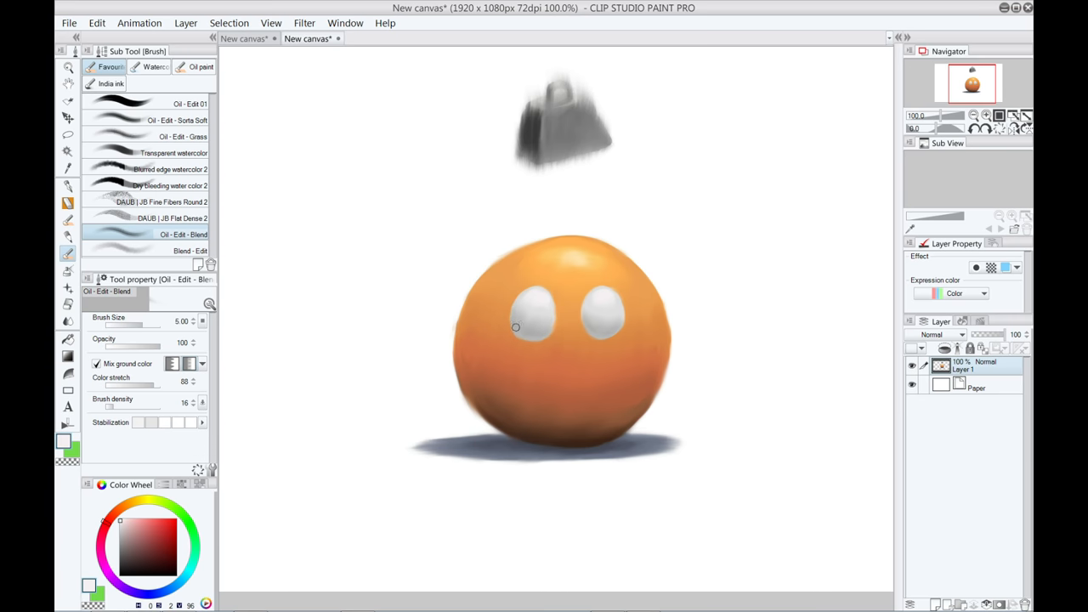
pyautogui.click(56, 185)
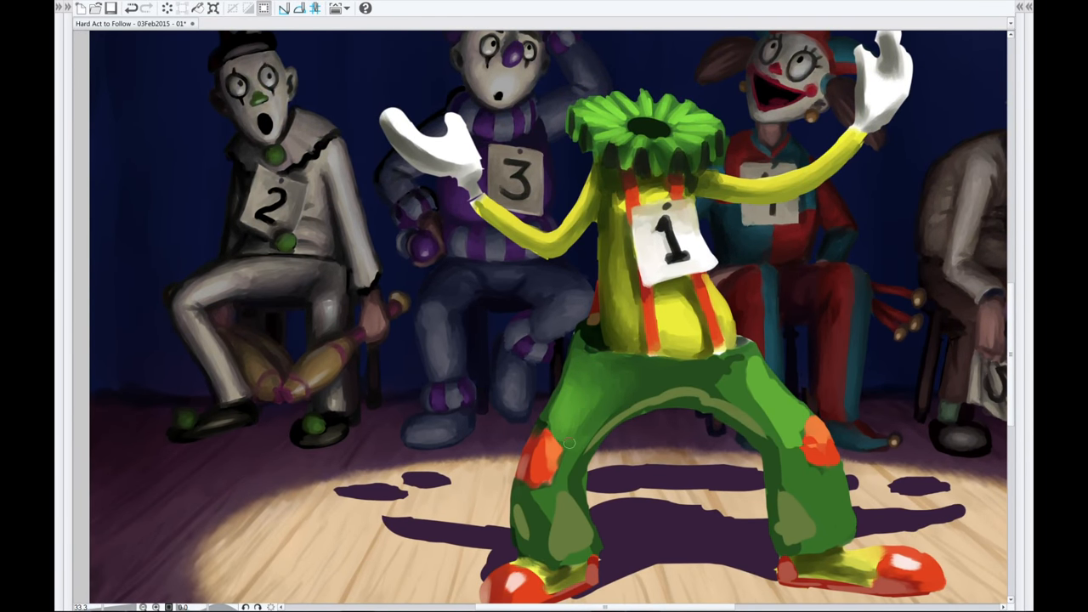
# Scroll down the 'Hard Act to Follow' painting to view the green clown performer
pyautogui.scroll(-3)
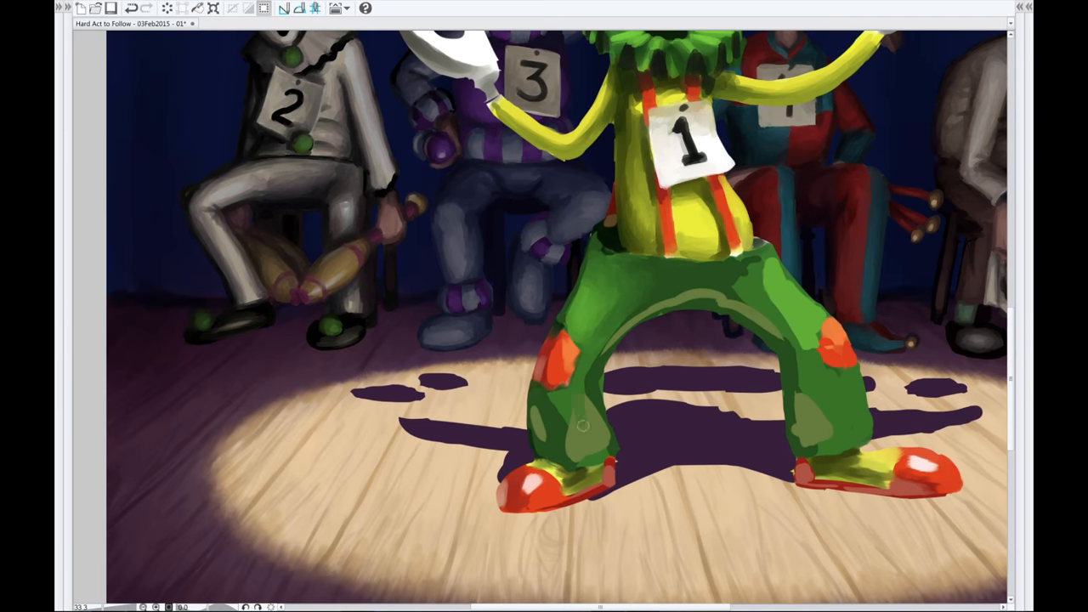